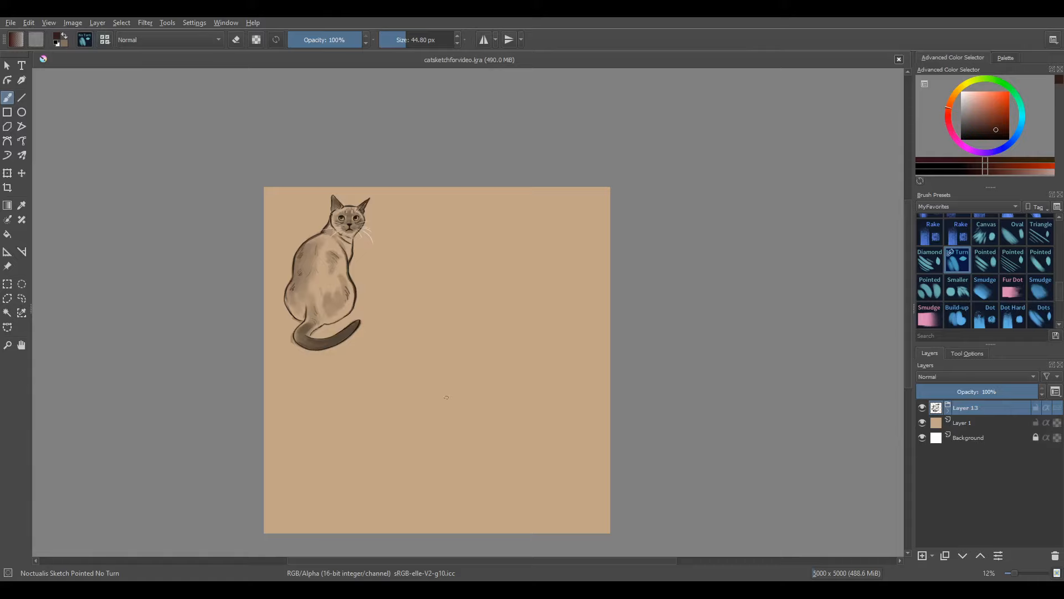
Add Layer 10 above the tan Layer 1 and ready the Fill tool
click(7, 172)
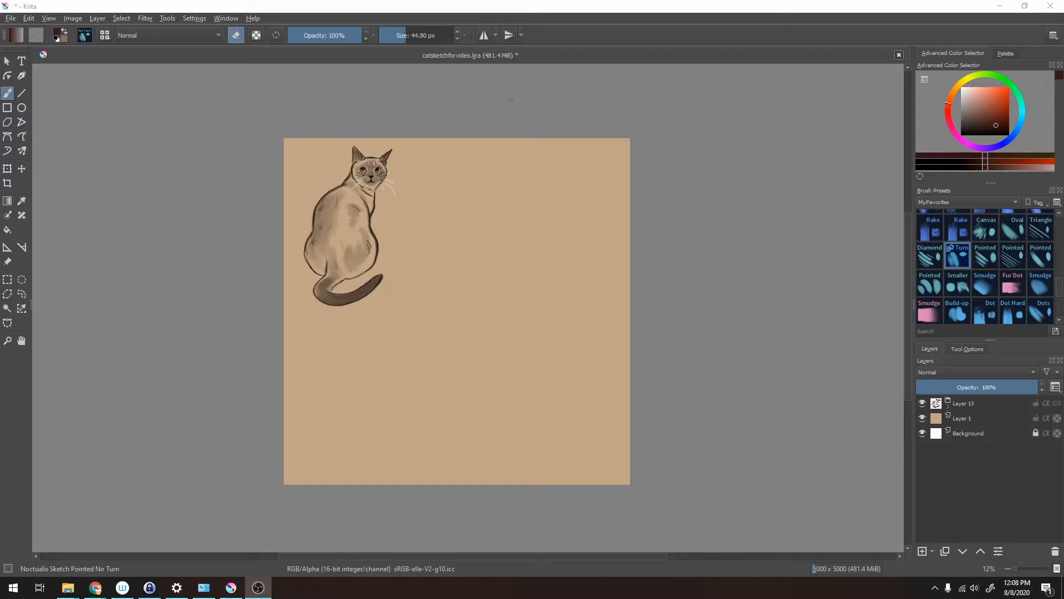
click(73, 18)
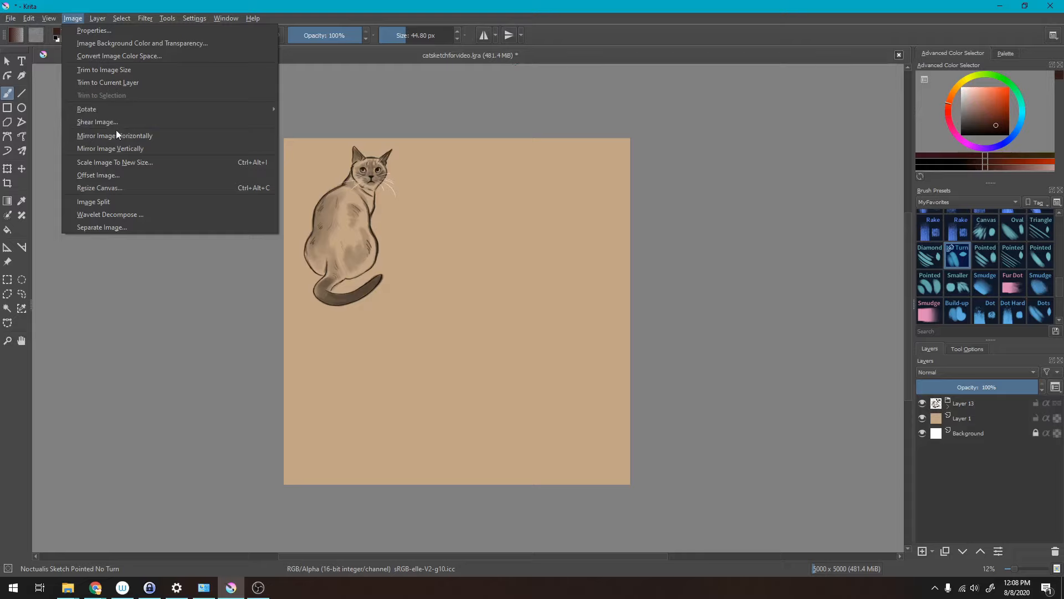
click(114, 136)
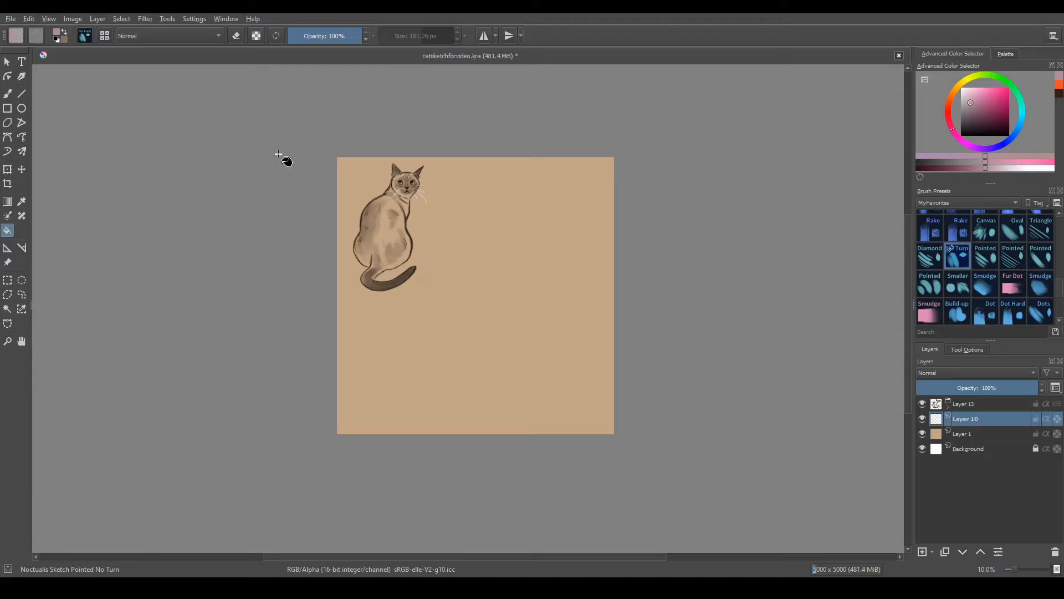
mouse_move(72, 220)
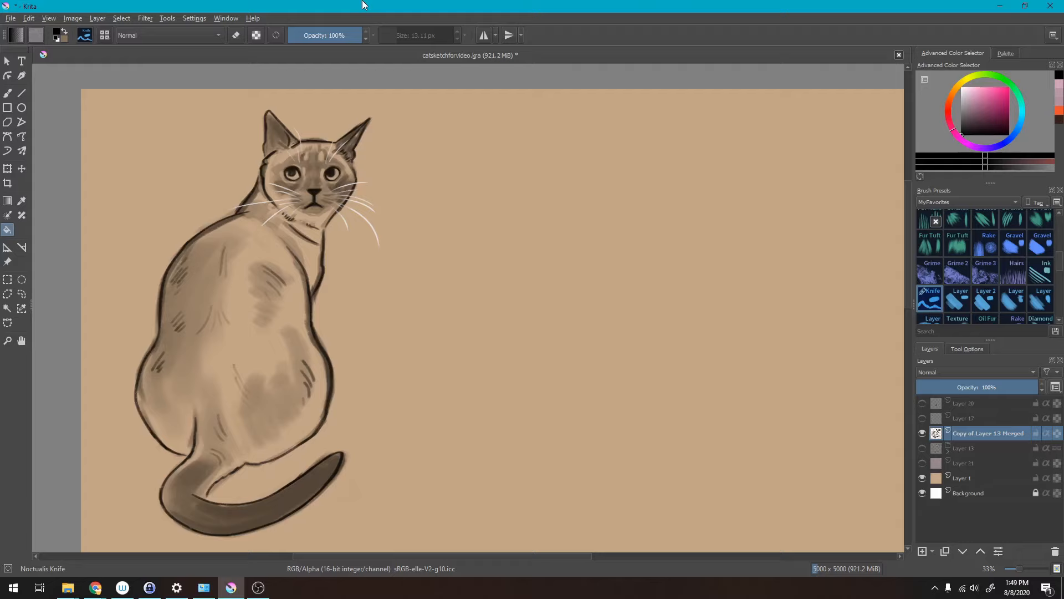
Show the Overview docker from the Settings > Dockers list
click(194, 18)
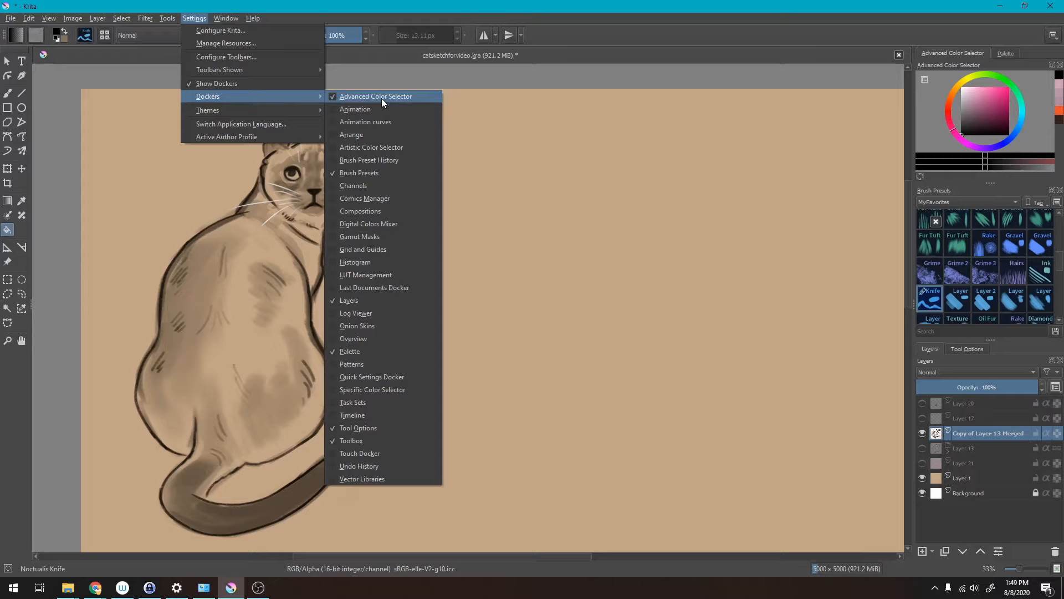
mouse_move(353, 339)
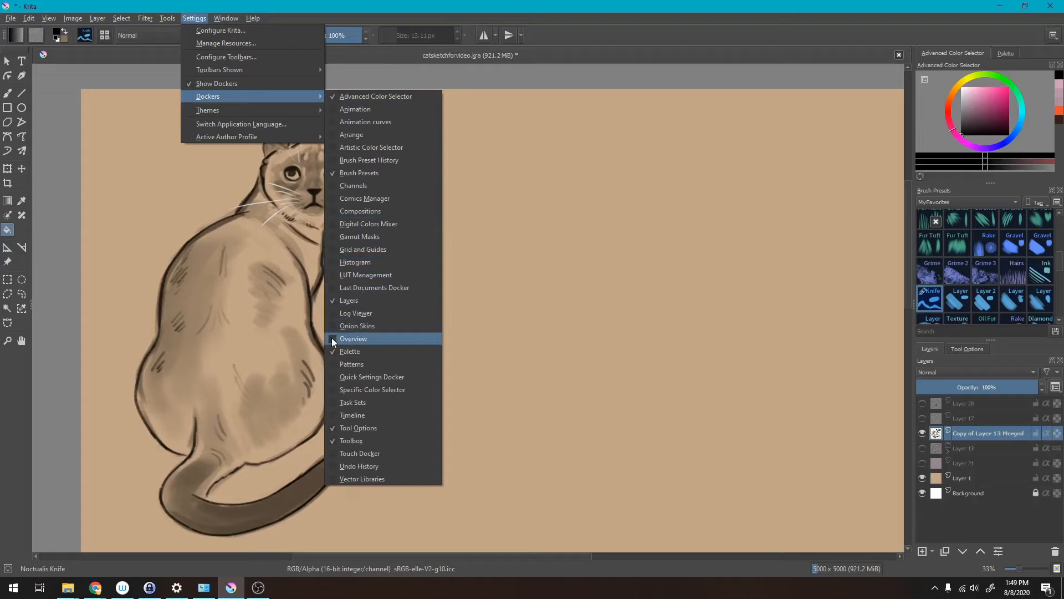
click(353, 338)
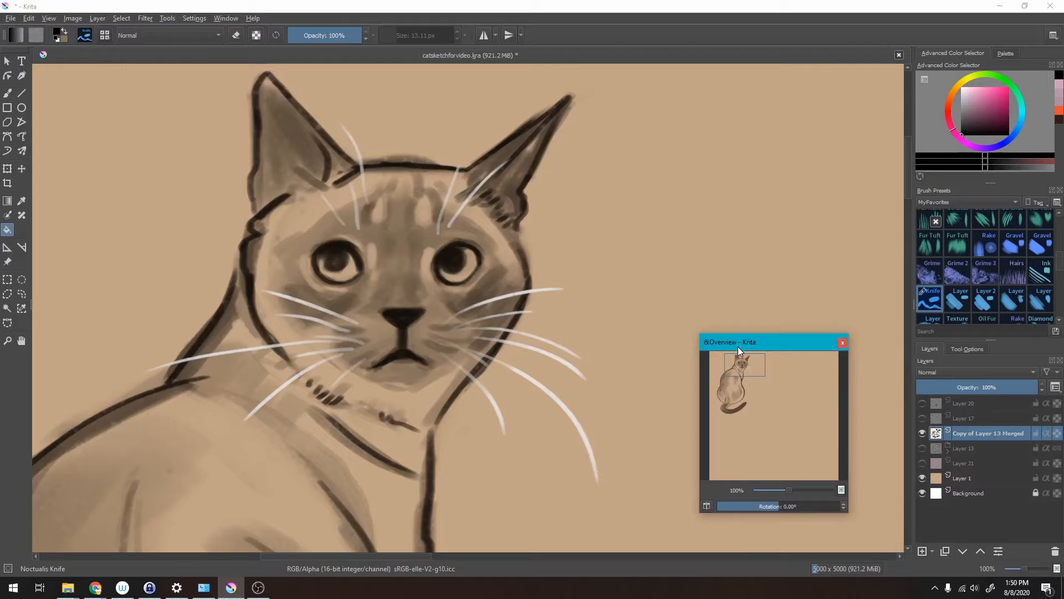
Pan around the cat by dragging the Overview panel's viewport rectangle
drag(739, 342, 957, 124)
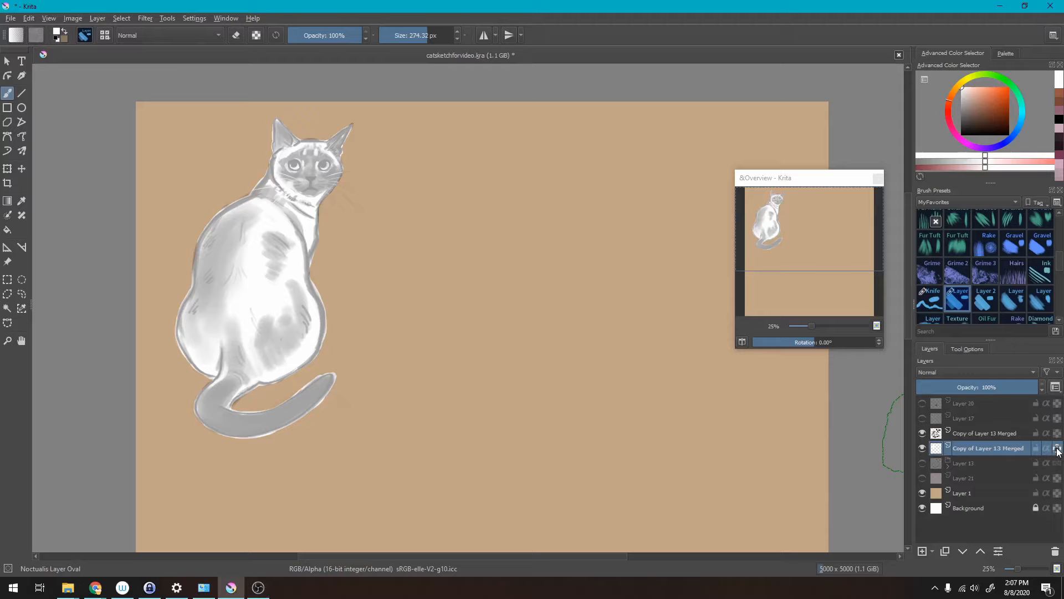
mouse_move(988, 448)
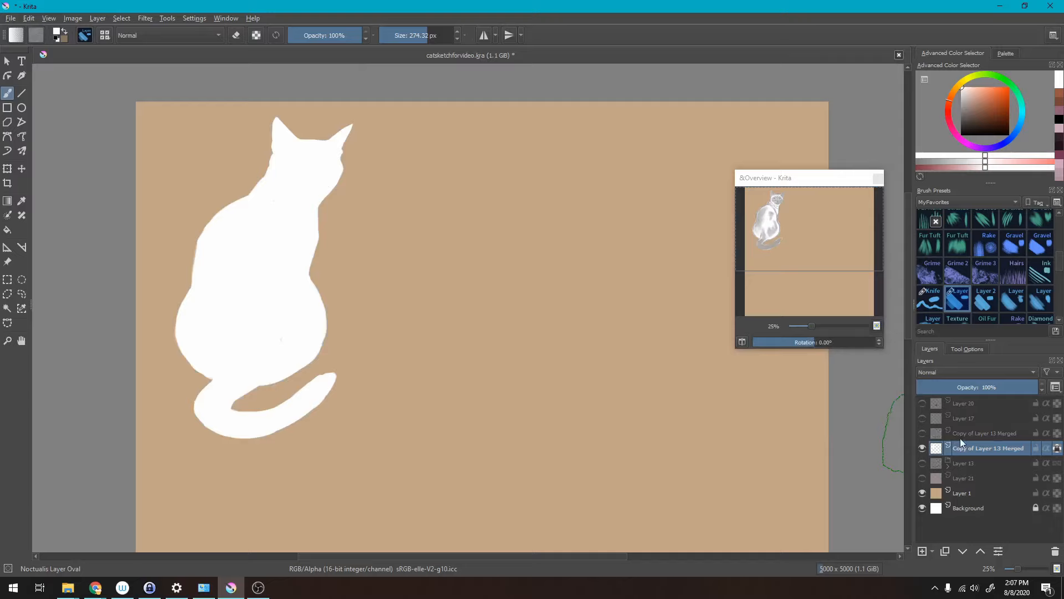
mouse_move(988, 447)
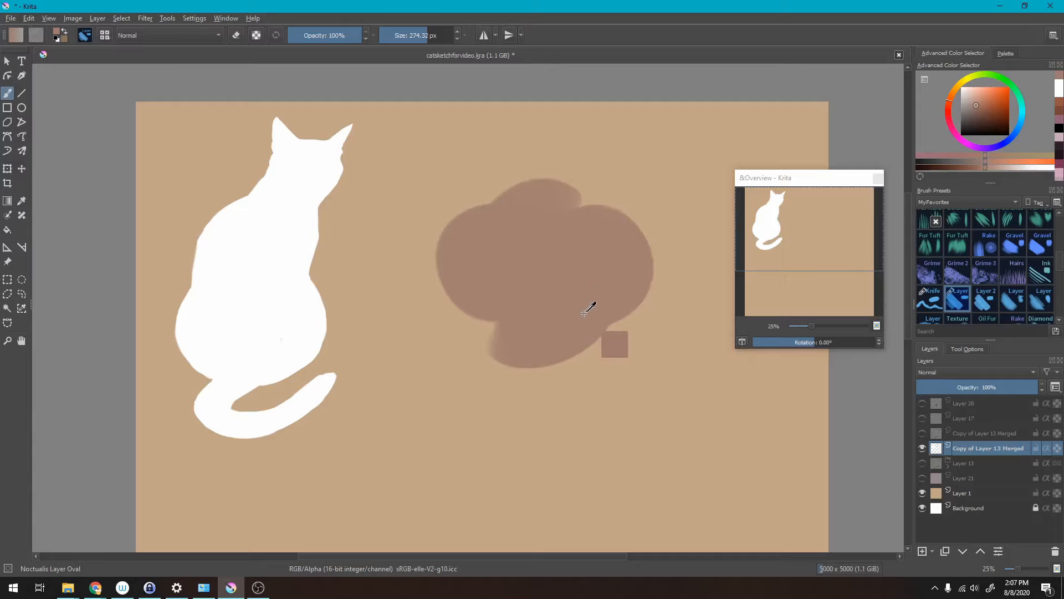
Brush a soft brown patch onto the tan canvas beside the white cat
drag(536, 184, 550, 360)
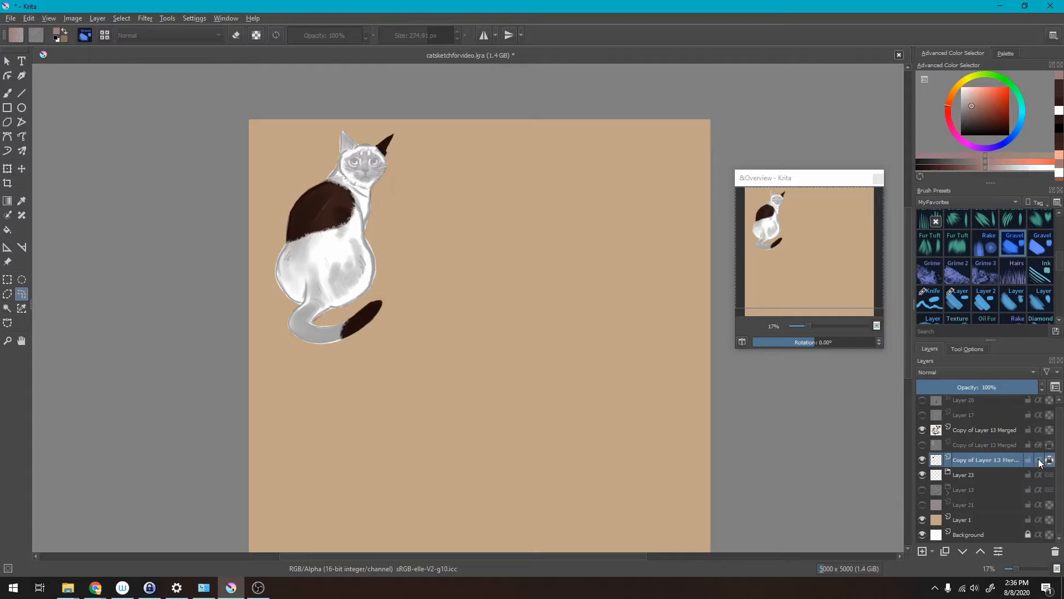
mouse_move(988, 462)
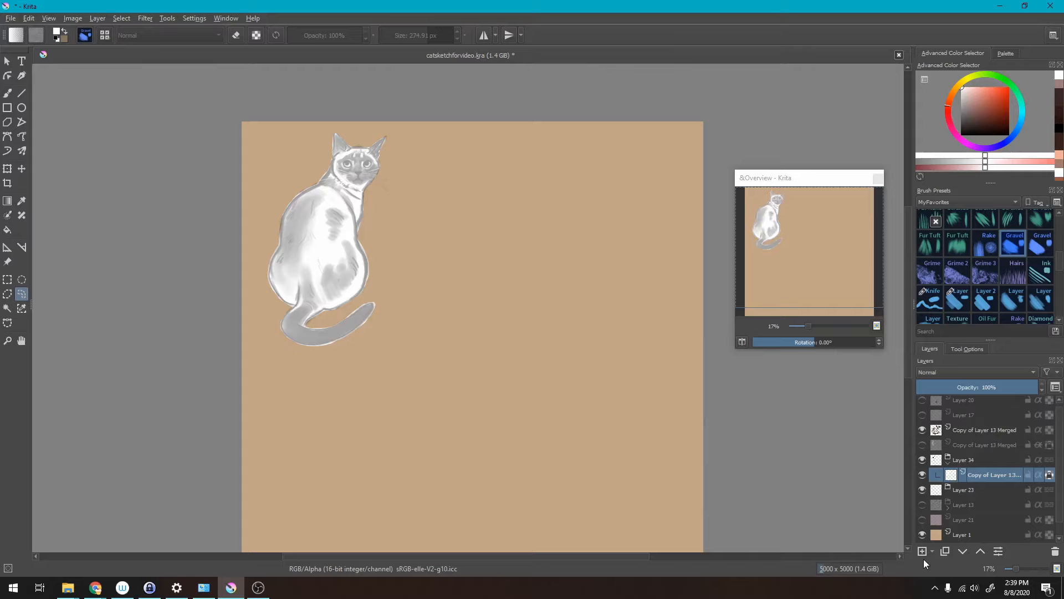
Add inherit-alpha Layer 36 and paint a dark brown patch across the cat's back with the Gravel brush
click(922, 551)
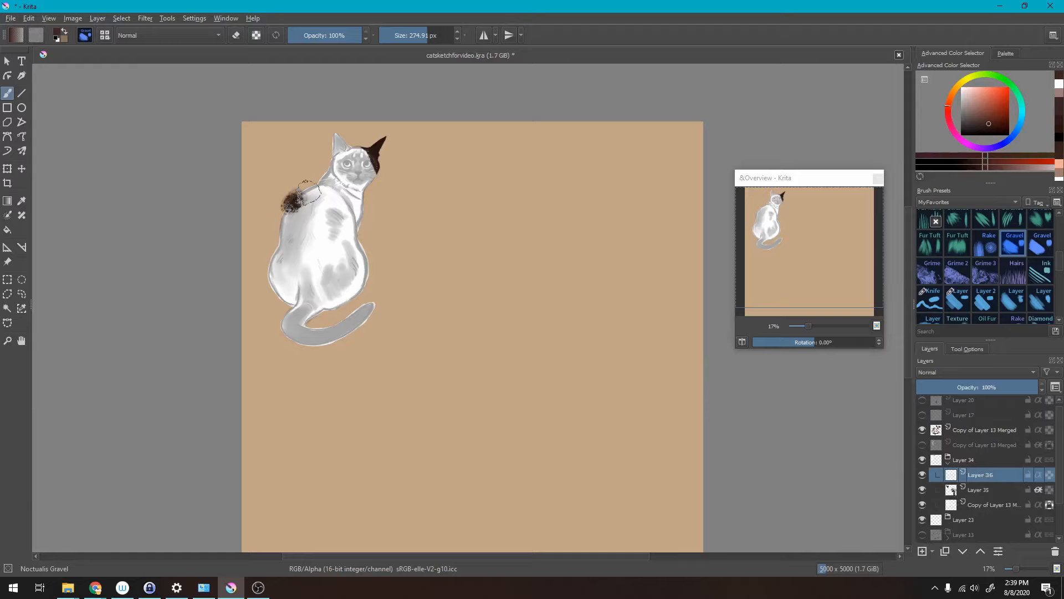
drag(305, 197, 278, 231)
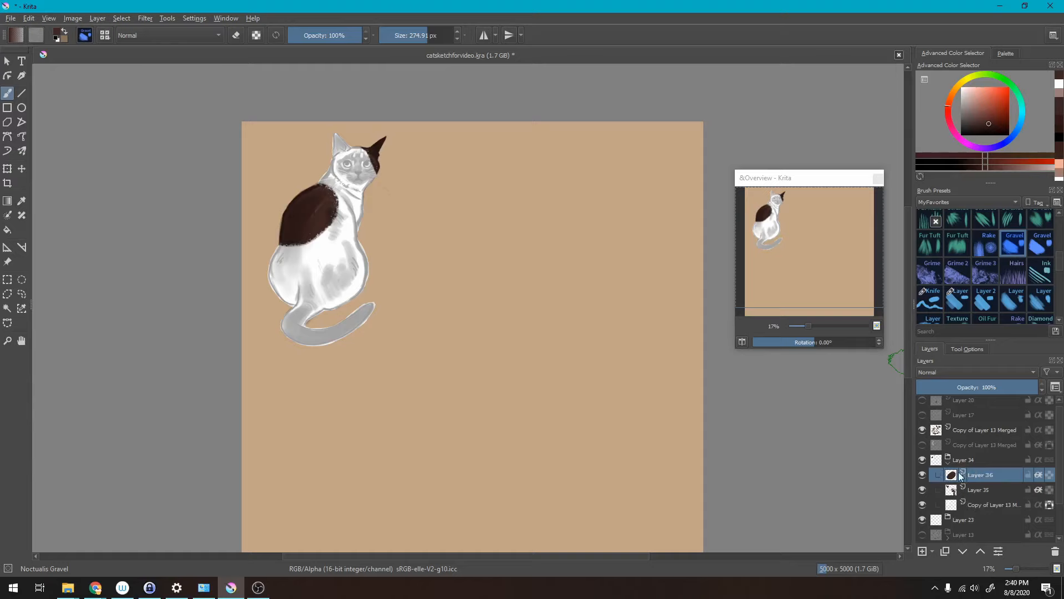
Select Layer 40 holding the reddish stroke and switch it to Inherit Alpha
click(980, 489)
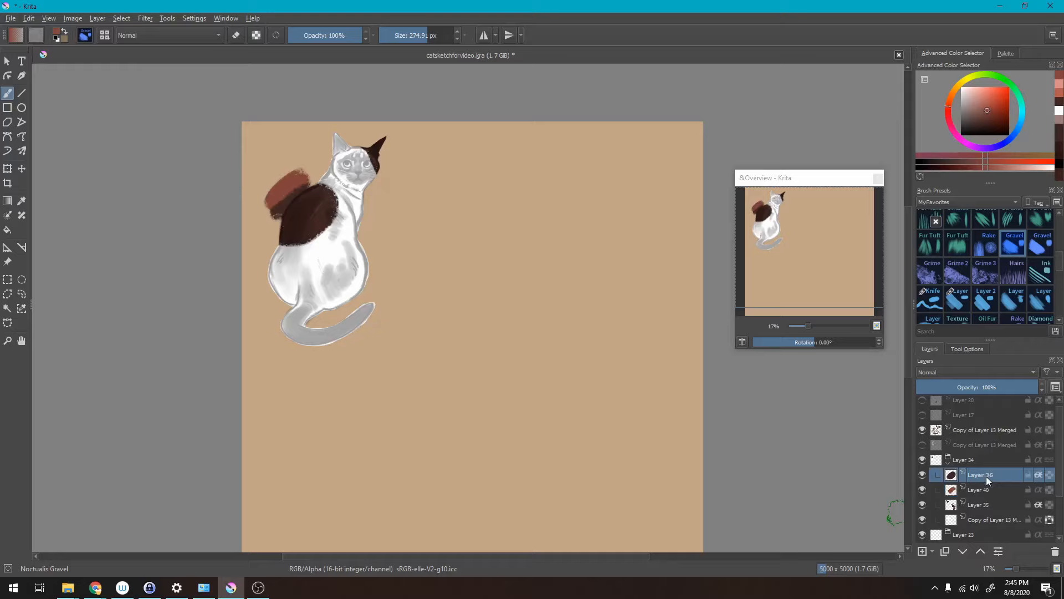
mouse_move(977, 489)
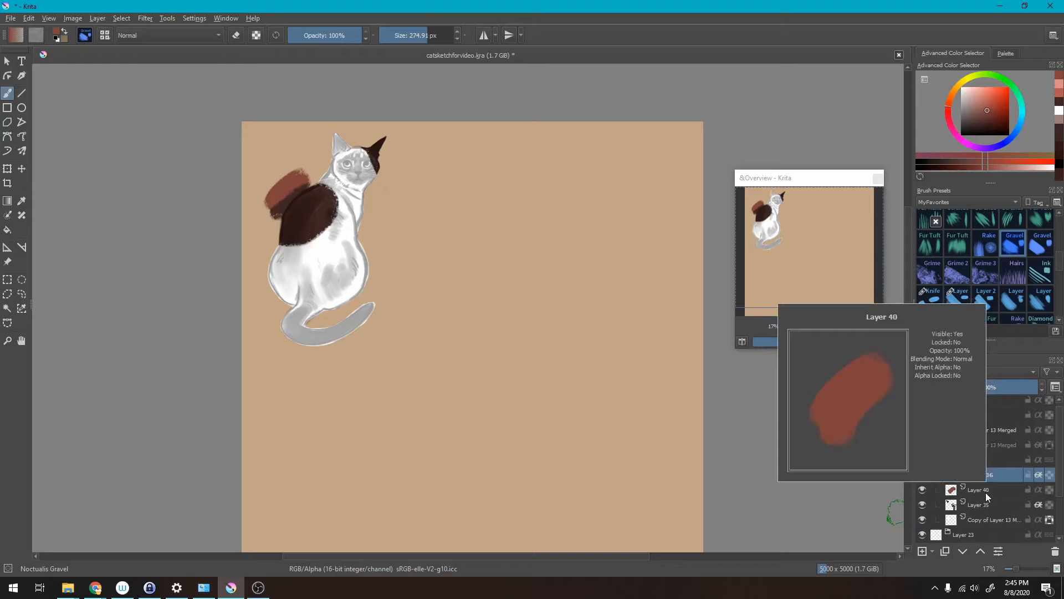
click(980, 475)
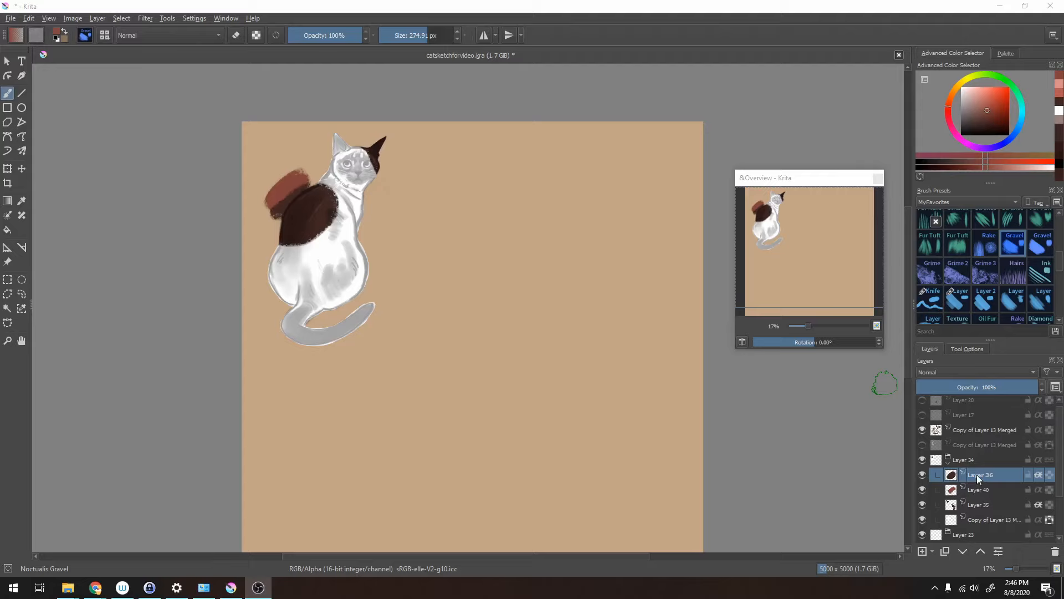
click(979, 489)
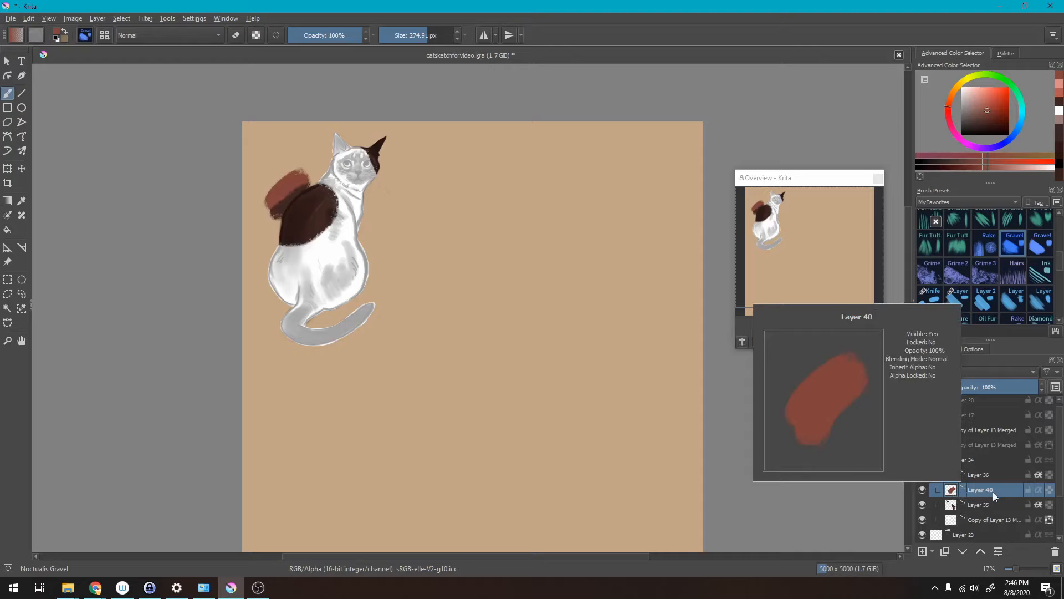
click(991, 519)
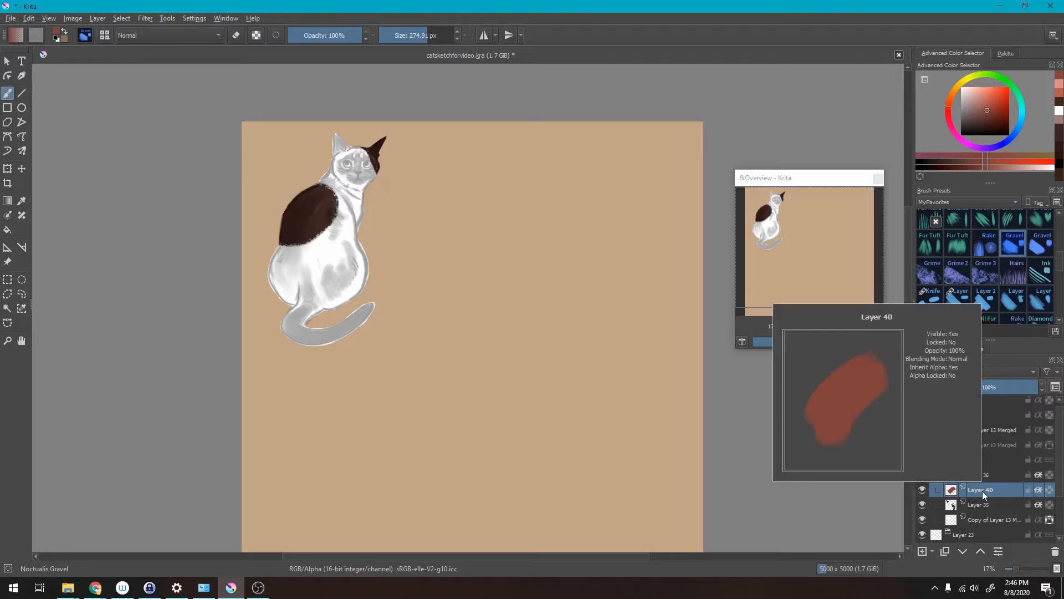
mouse_move(977, 521)
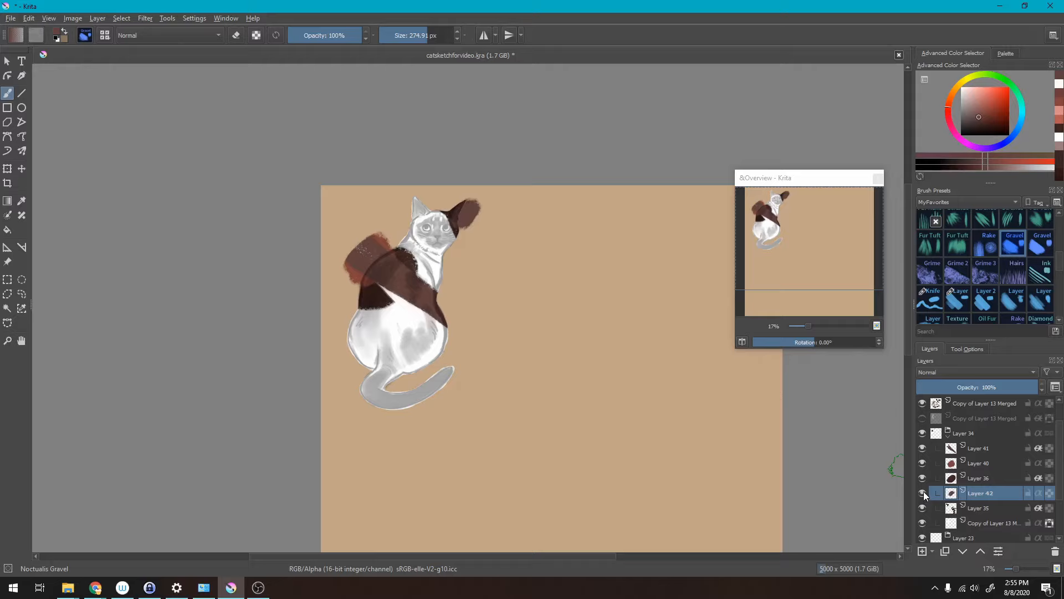
Hide the Copy of Layer 13 Merged layer and R+click the reddish stroke to select Layer 40
click(985, 403)
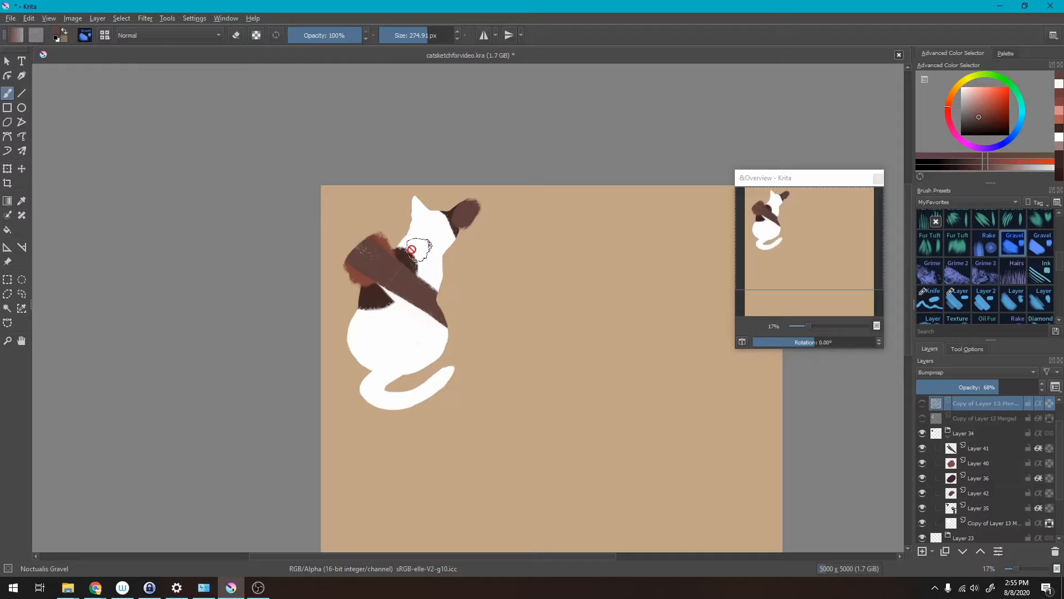
click(979, 463)
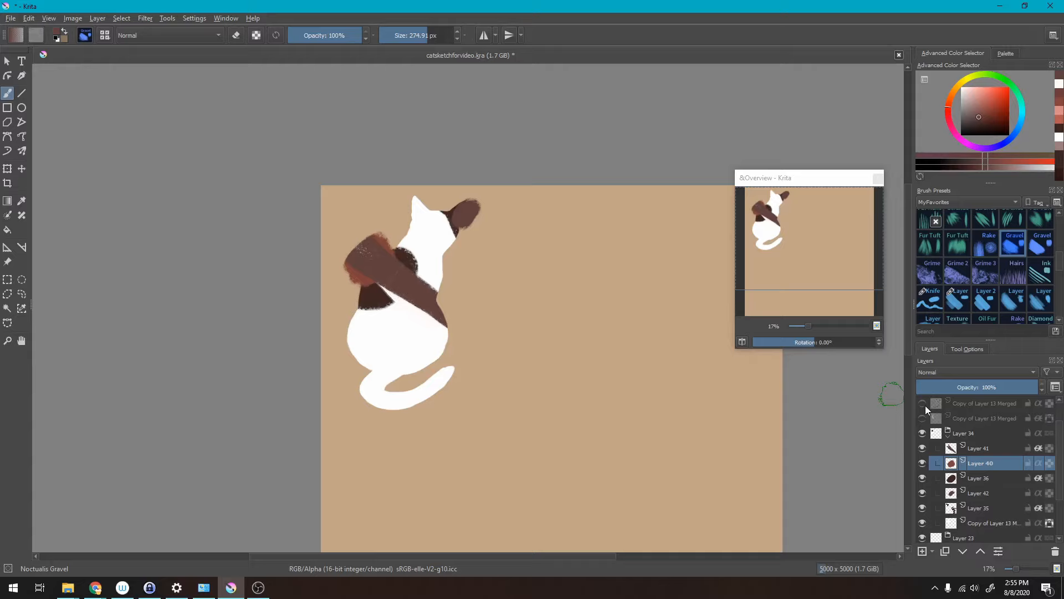